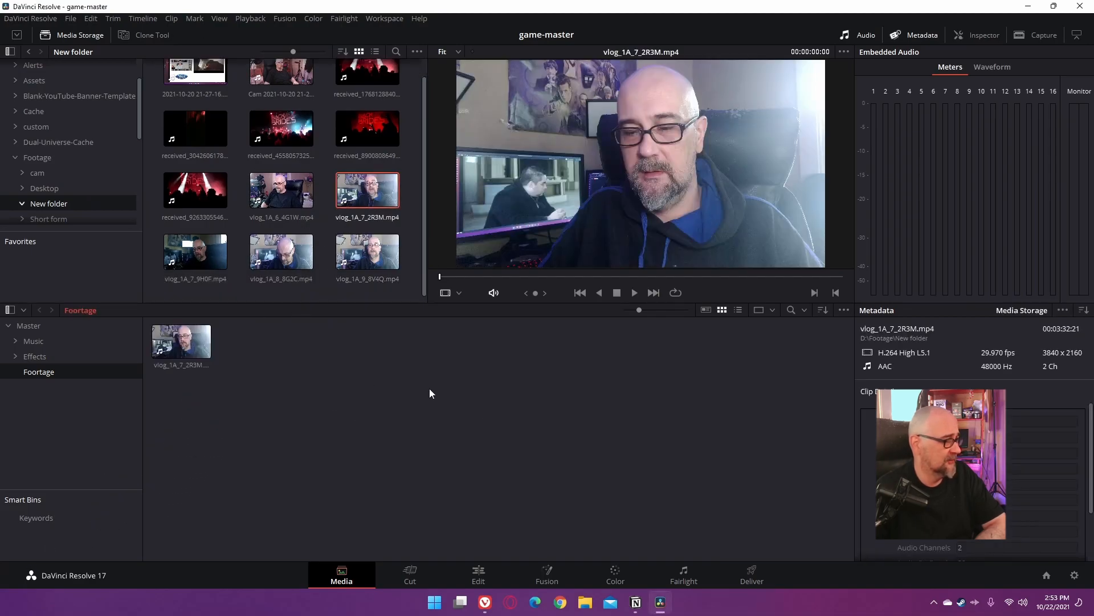
Step: On the Edit page, open the Footage bin to drag vlog_1A_7_2R3M.mp4 onto Timeline 1
click(478, 574)
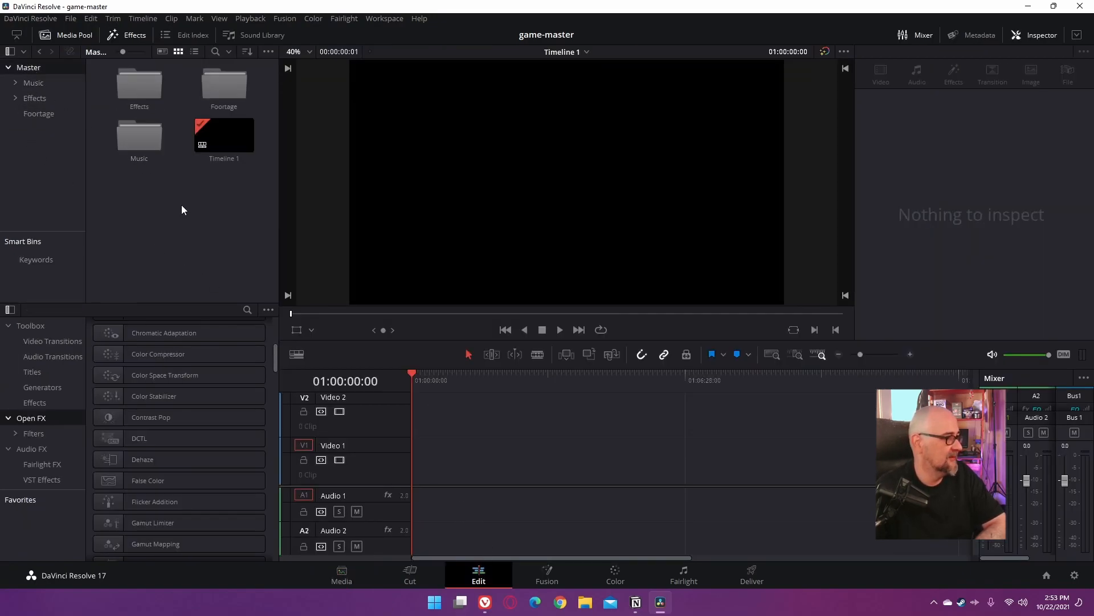
double_click(223, 84)
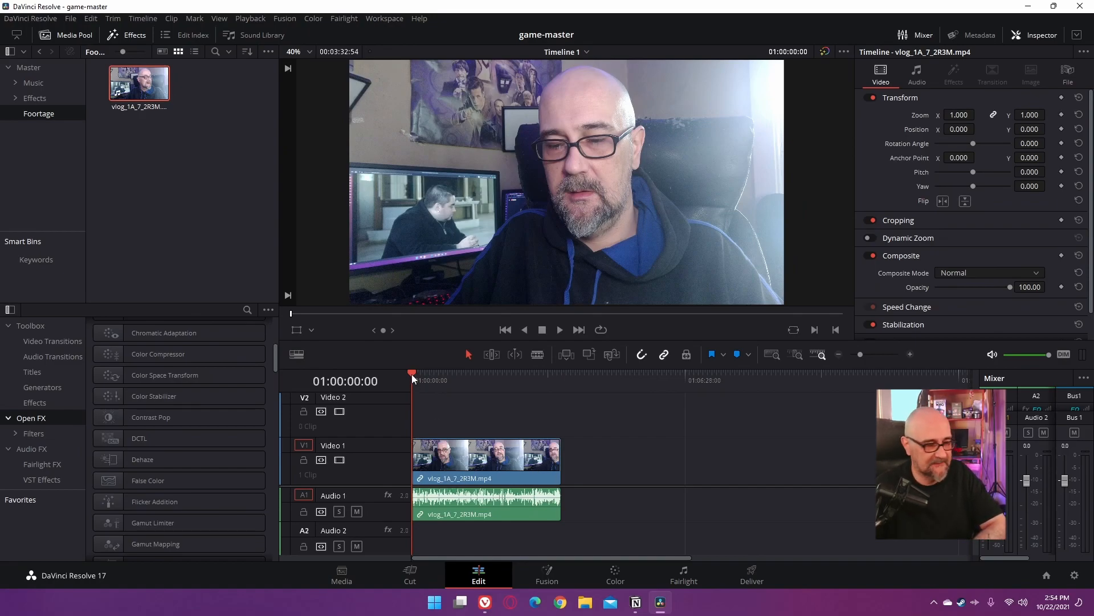
Step: Place a blue marker at 01:01:22:27 and rename it 'Your Chapter 1'
click(464, 380)
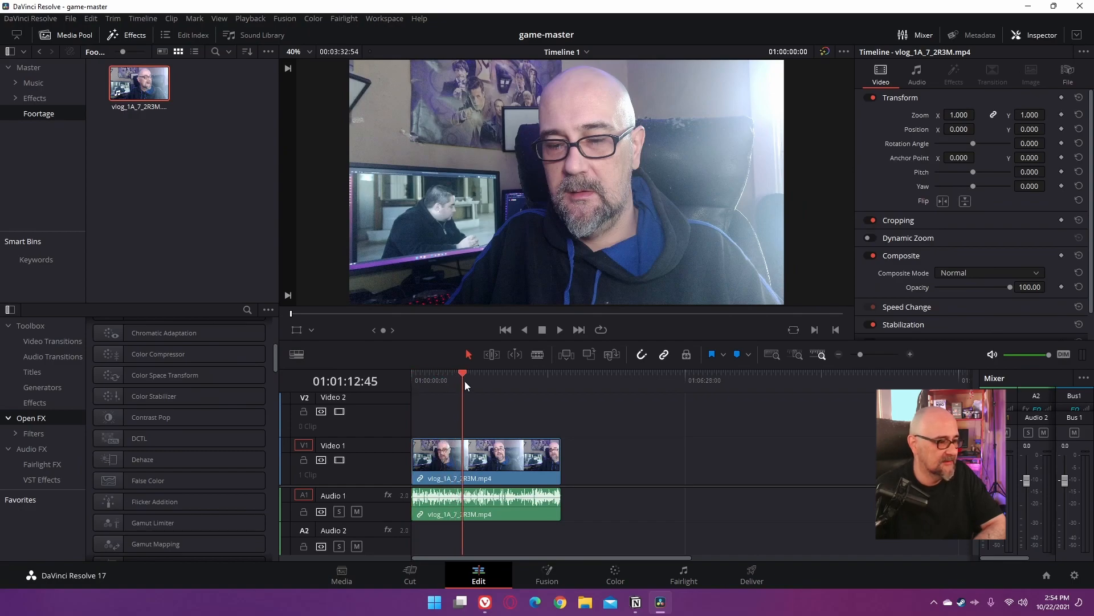
drag(463, 374, 470, 373)
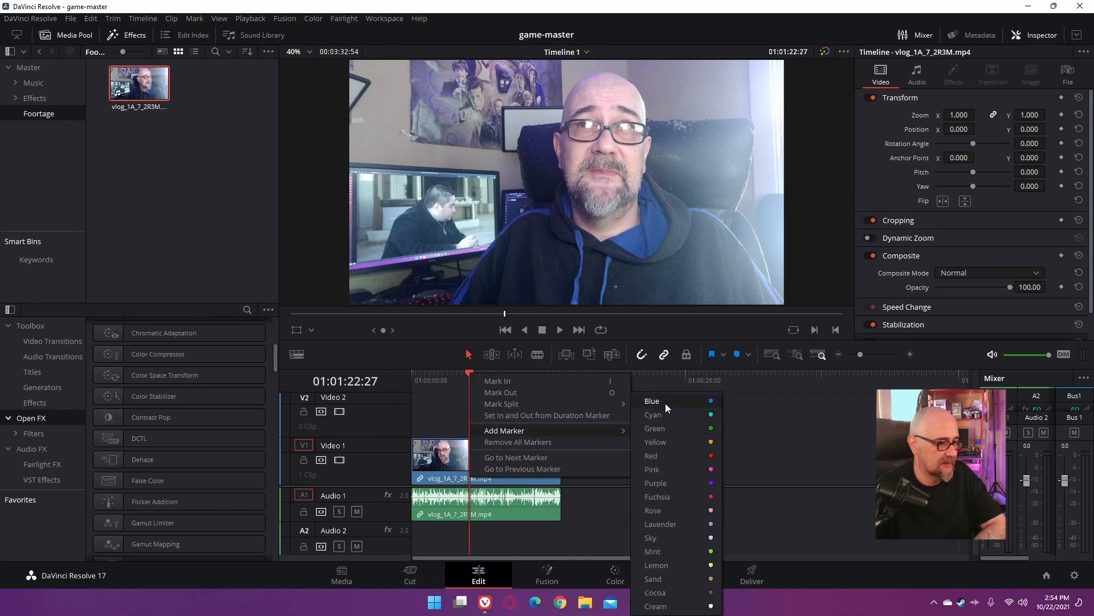
click(651, 400)
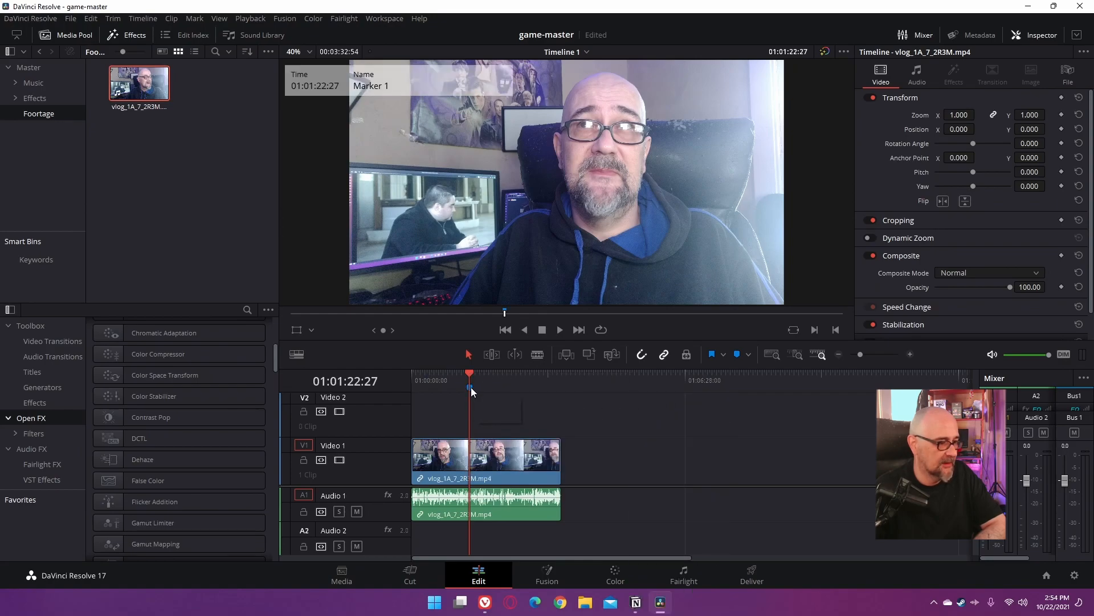
right_click(469, 389)
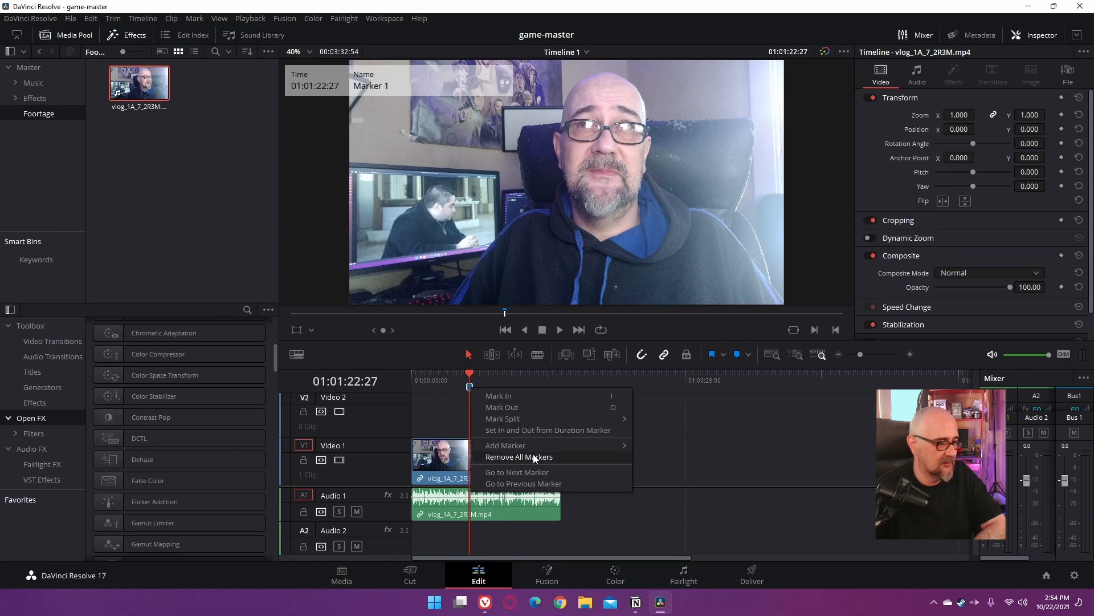
mouse_move(505, 446)
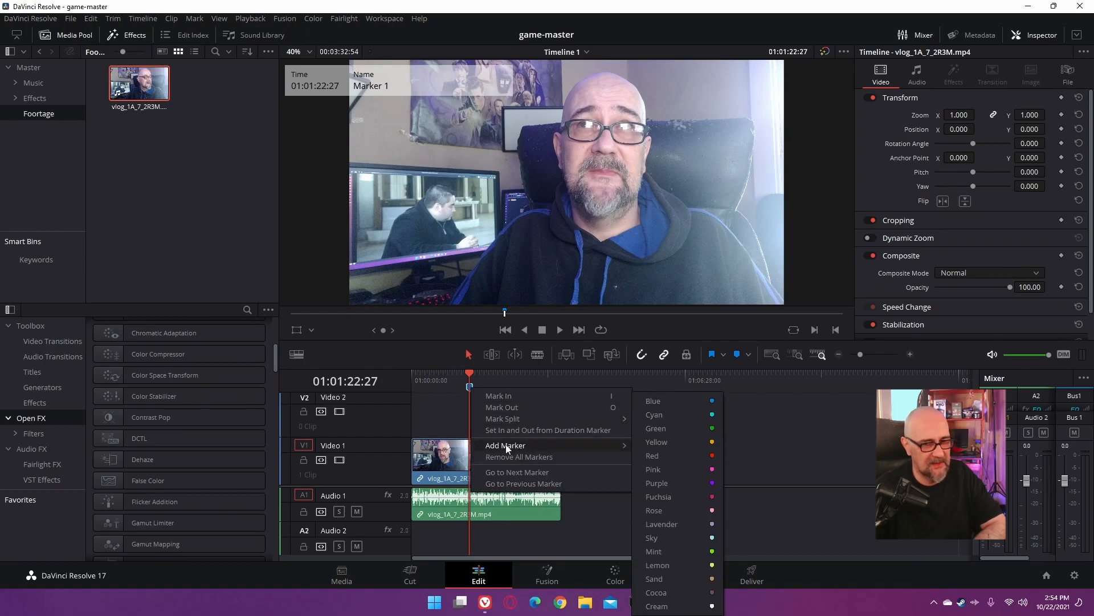
mouse_move(654, 401)
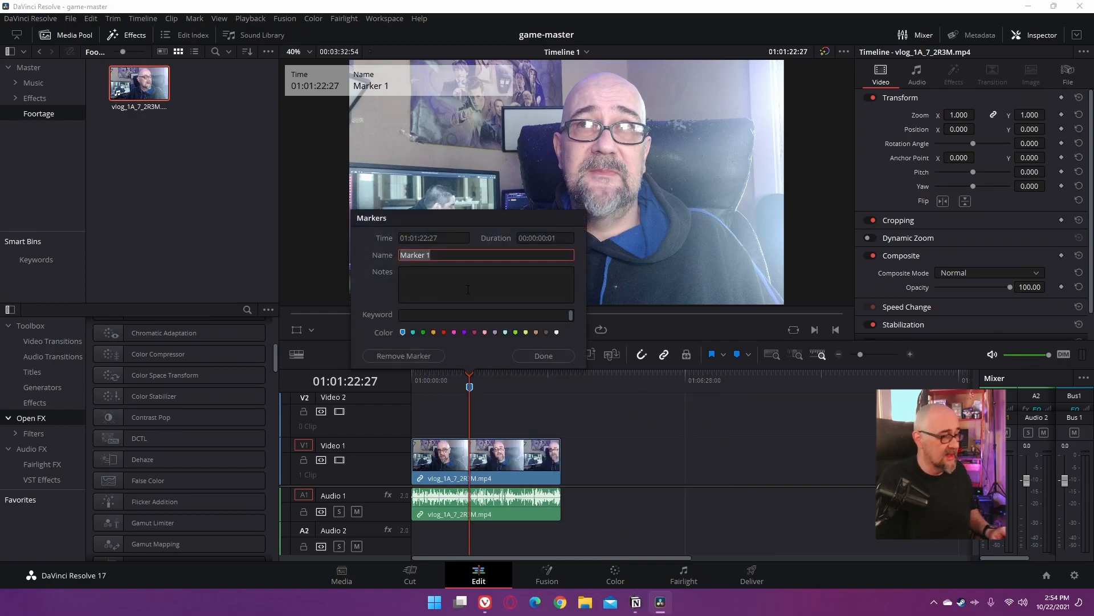
text(Your C)
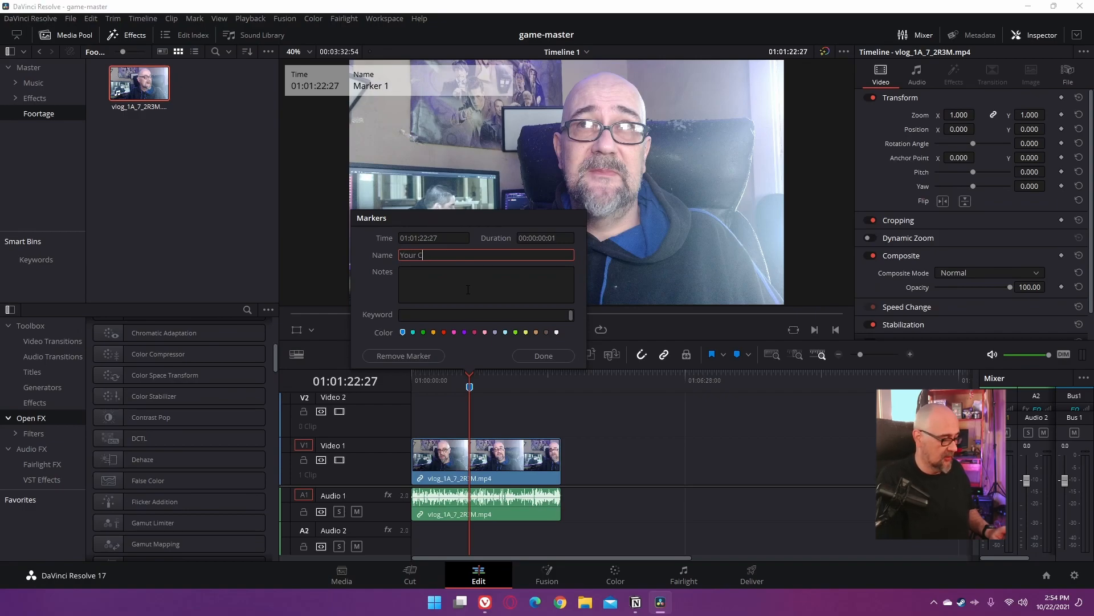
text(hapter 1)
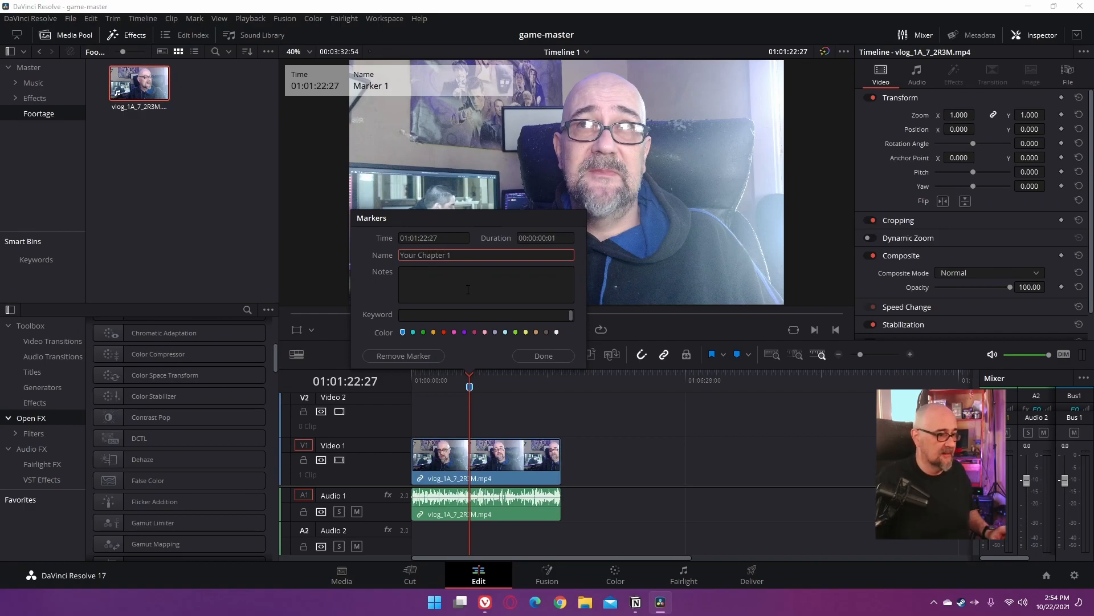
click(542, 355)
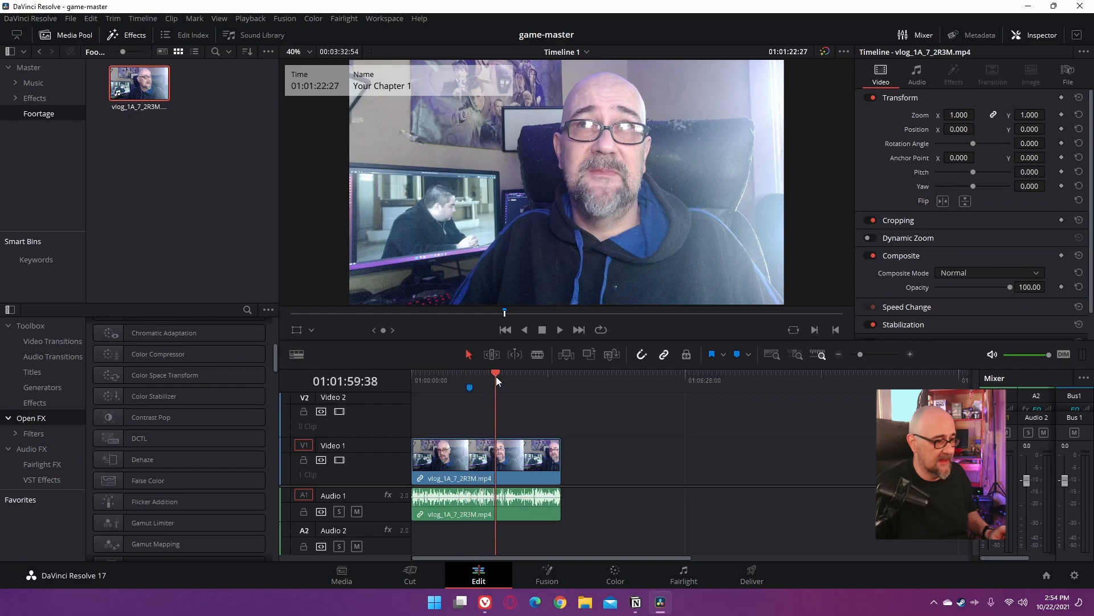
Step: Add a blue marker at 01:02:08:31 named 'Another Chapter'
right_click(497, 380)
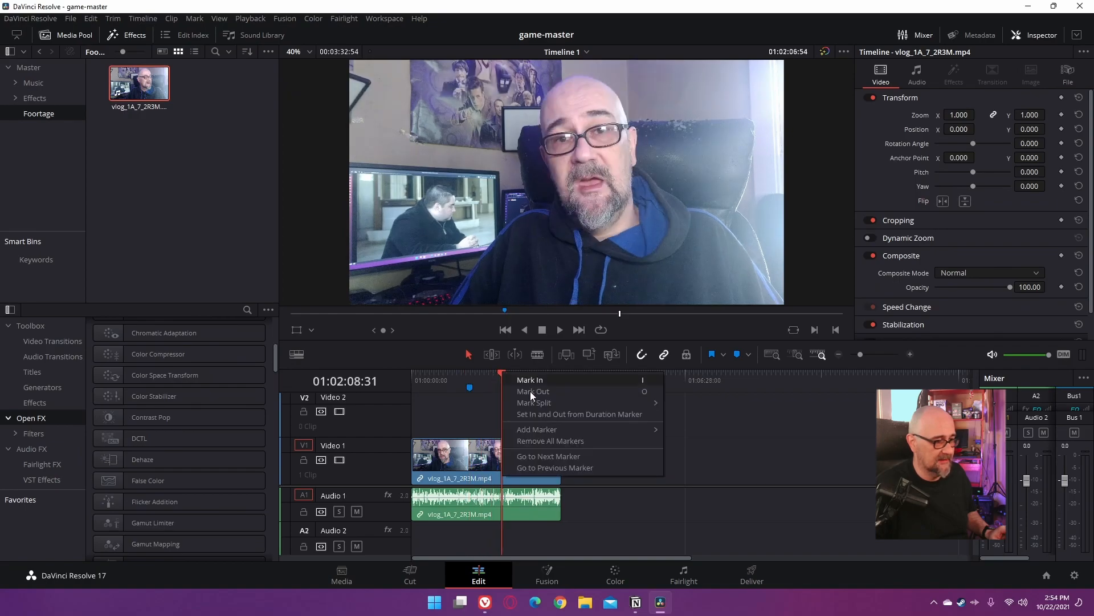
mouse_move(537, 429)
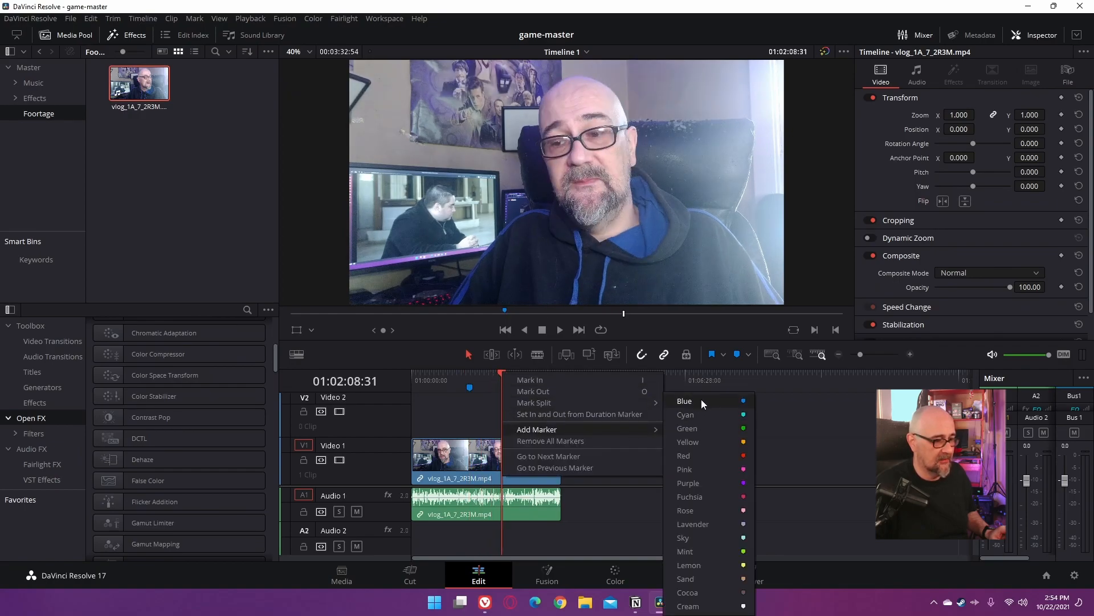
click(684, 400)
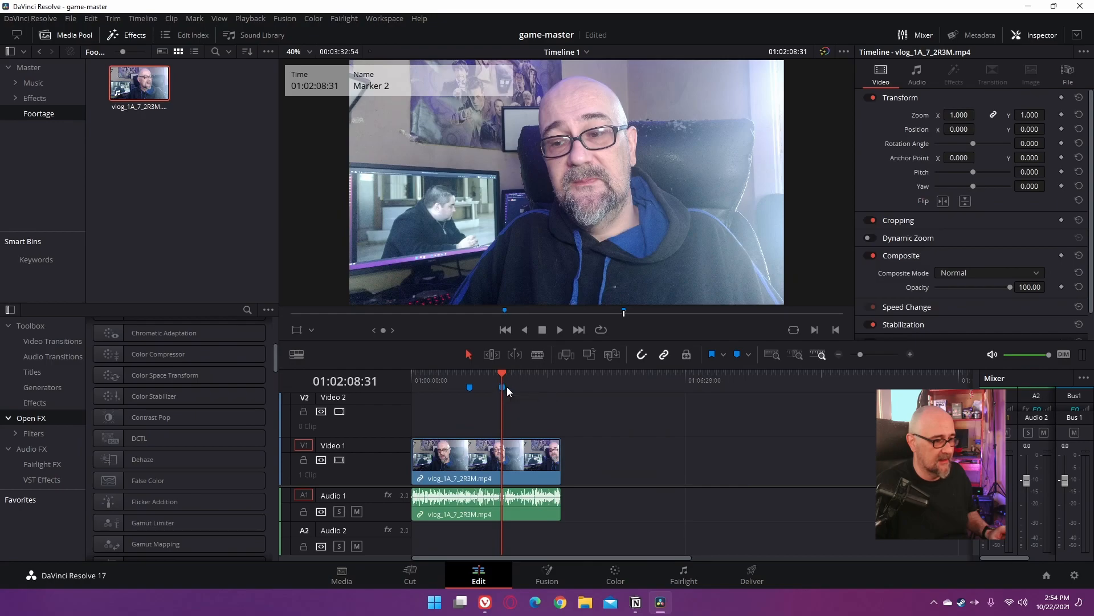
right_click(502, 387)
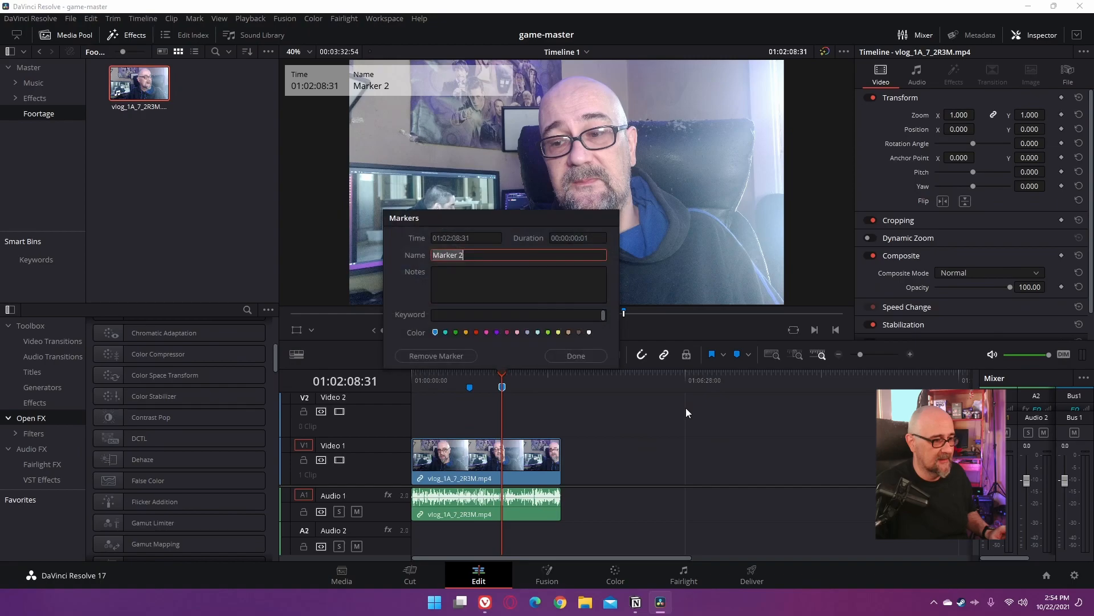
text(Another)
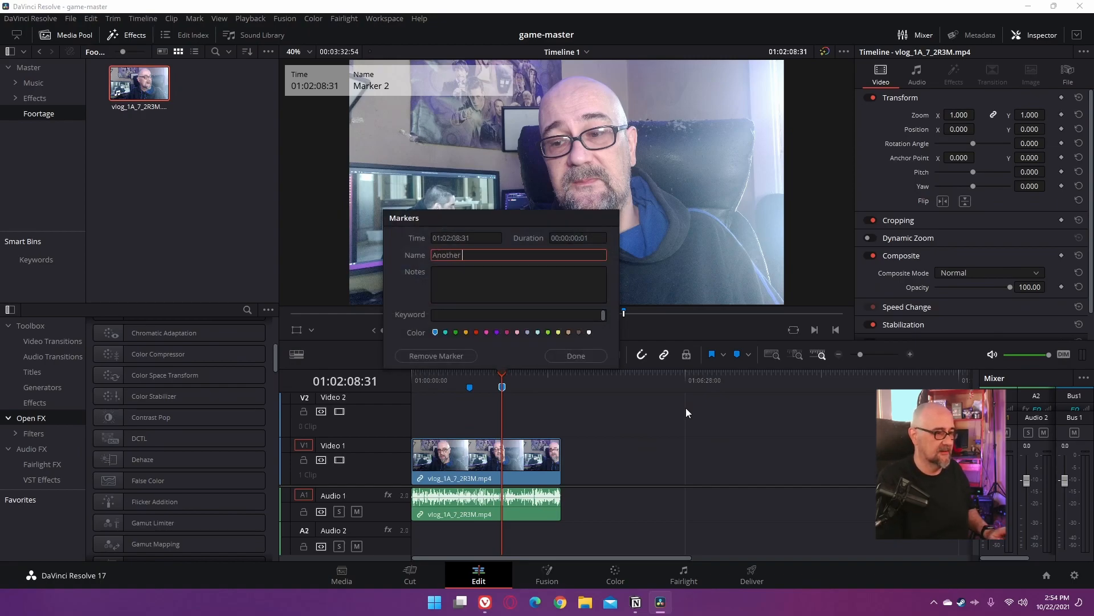
text(Chapter)
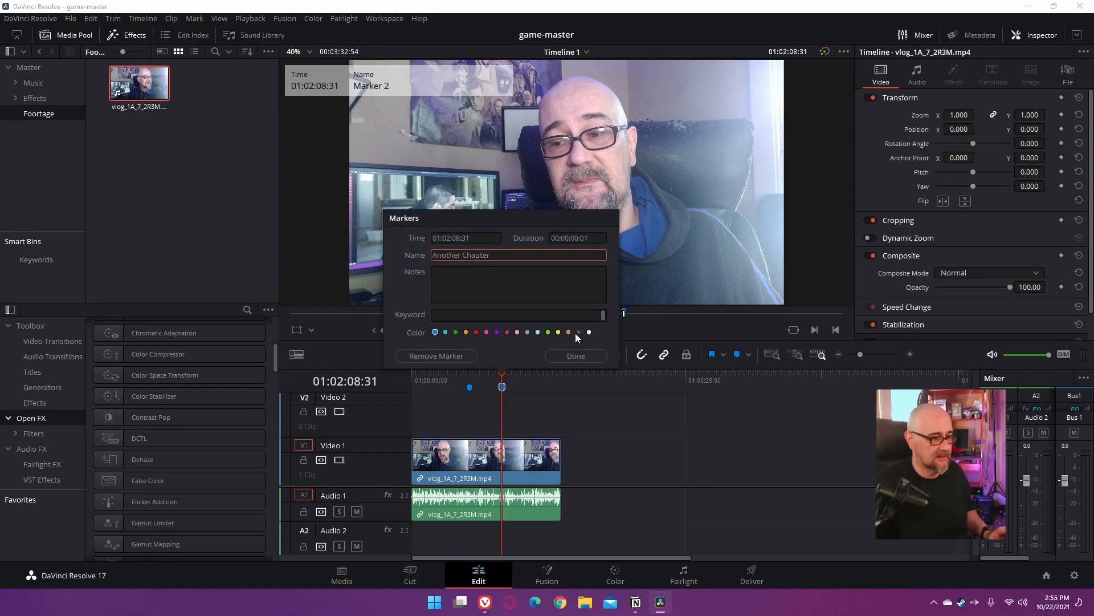
click(575, 355)
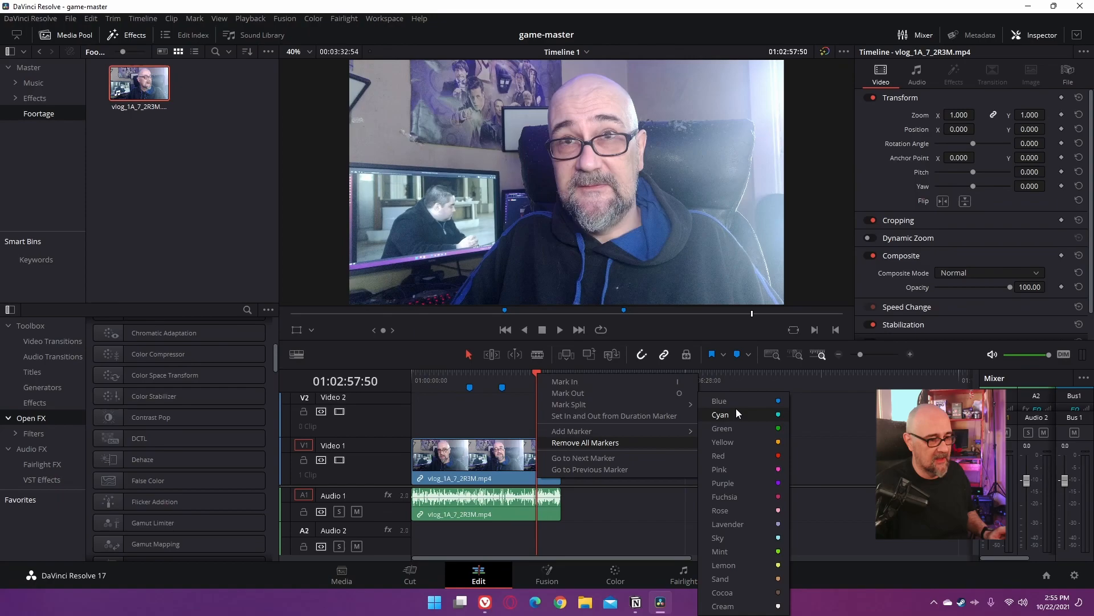
Step: Add a blue marker at 01:02:57:50 named 'Outro'
click(720, 401)
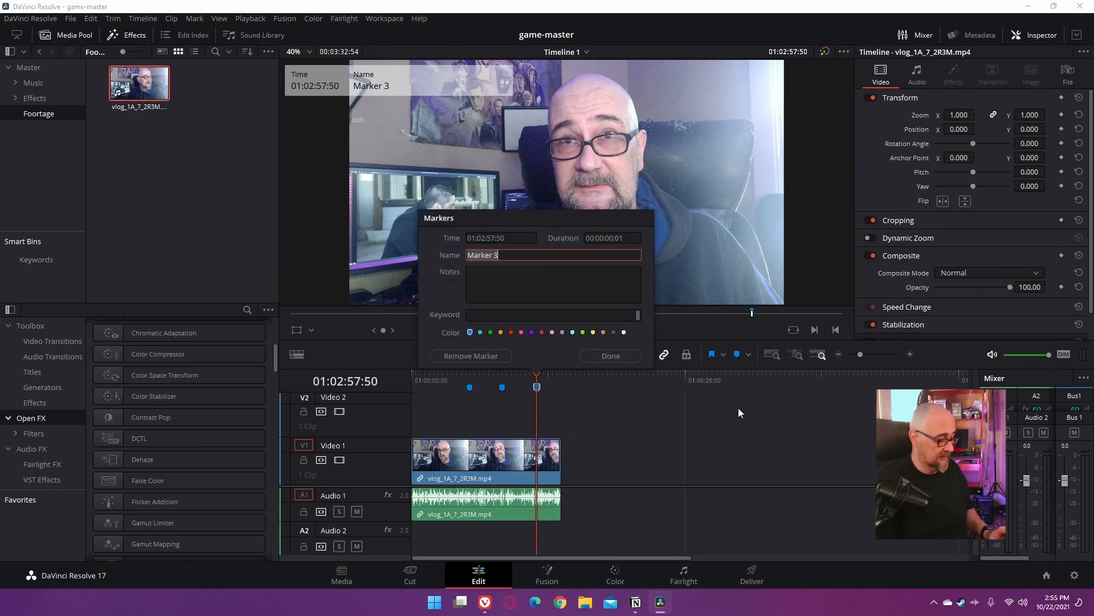
text(Outro)
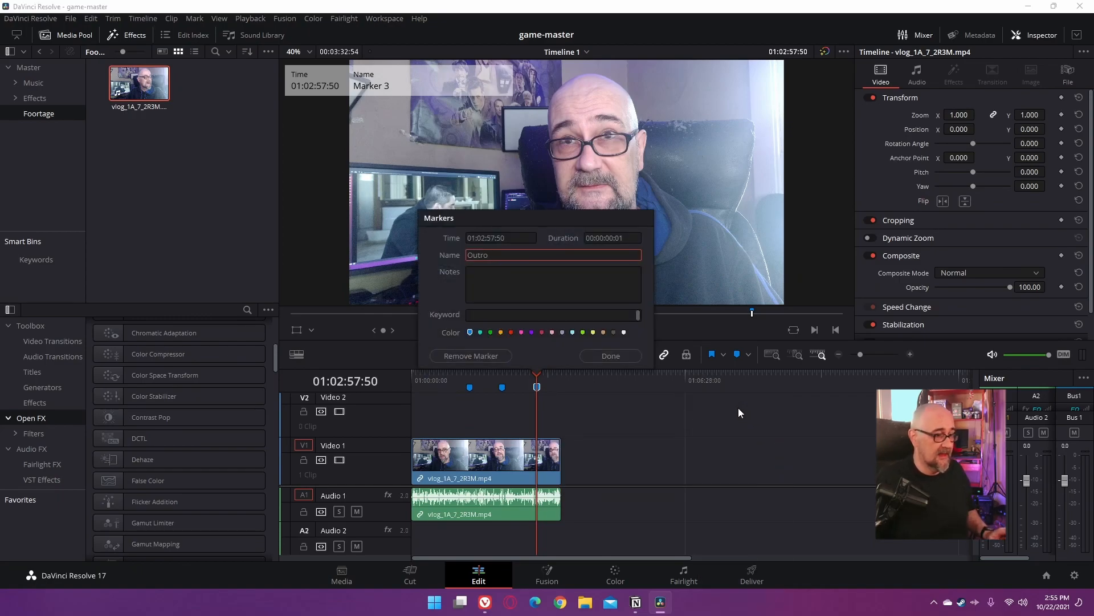
click(610, 355)
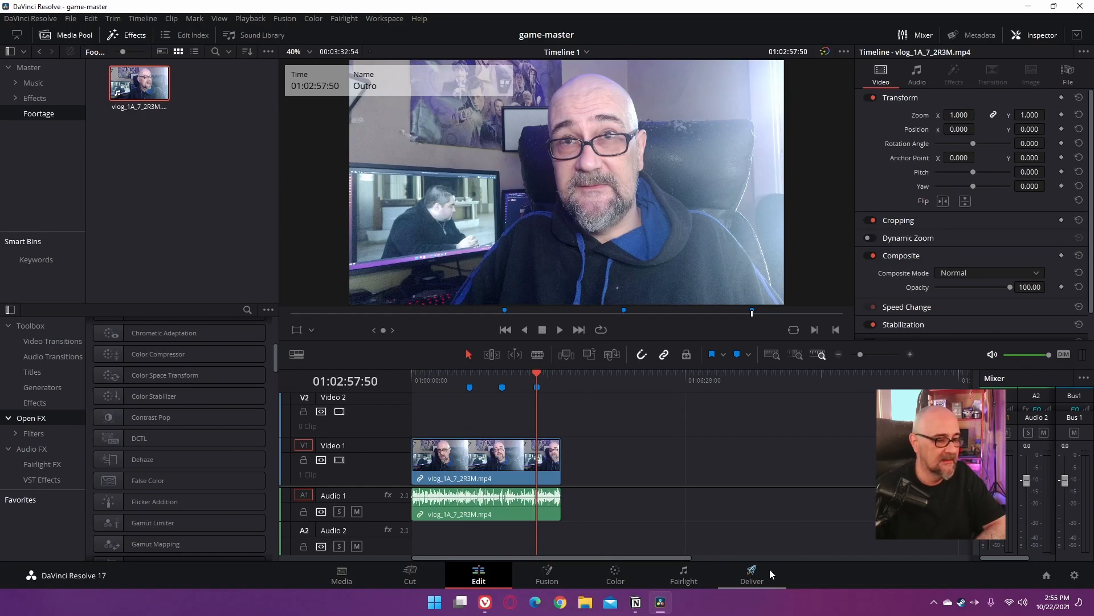
Step: On the Deliver page, name the render file 'Marker Test thing'
click(751, 574)
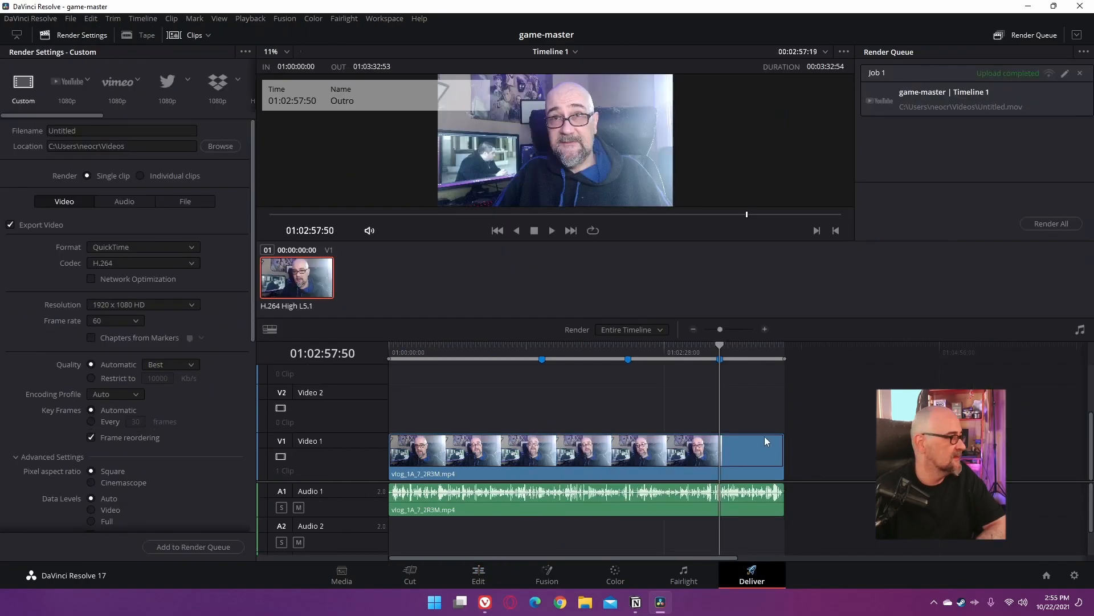
click(121, 130)
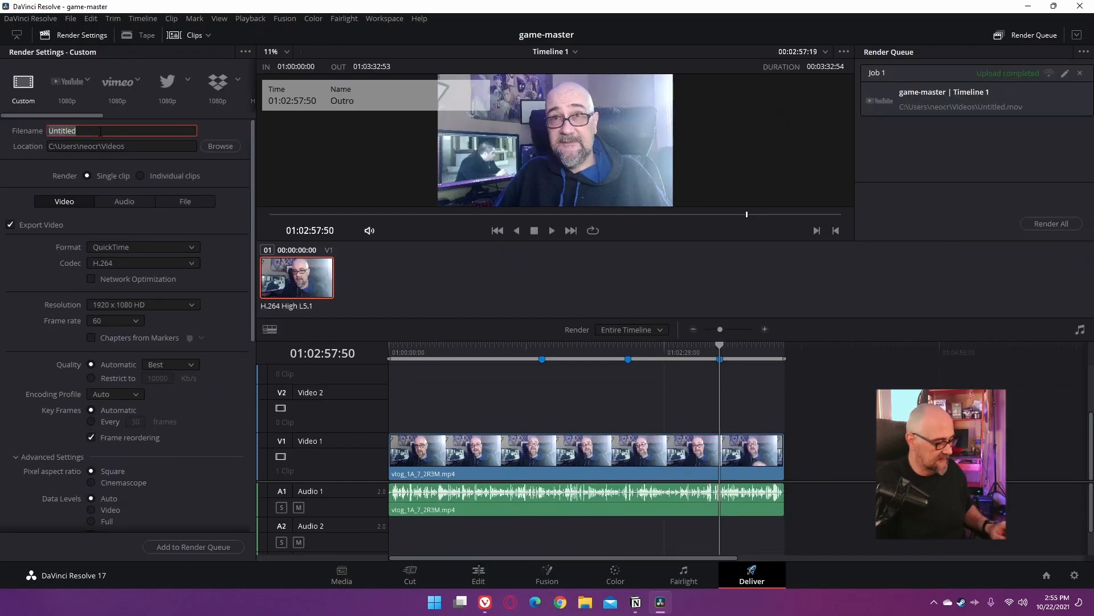
text(Marker Test thing)
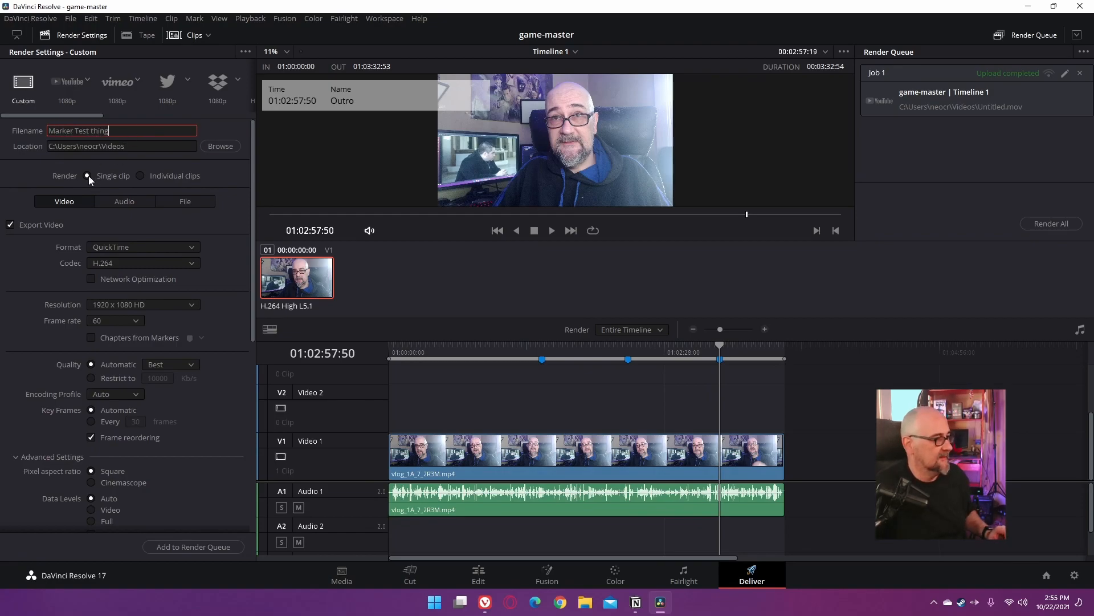
Step: Select the YouTube 1080p render preset with the H.265 video codec
click(66, 82)
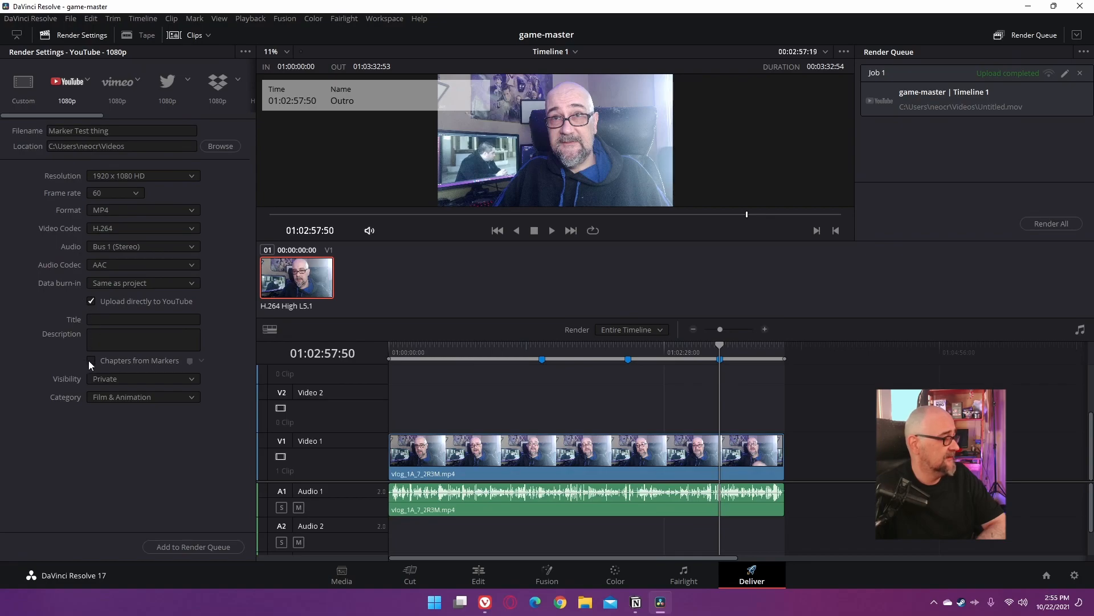
click(143, 227)
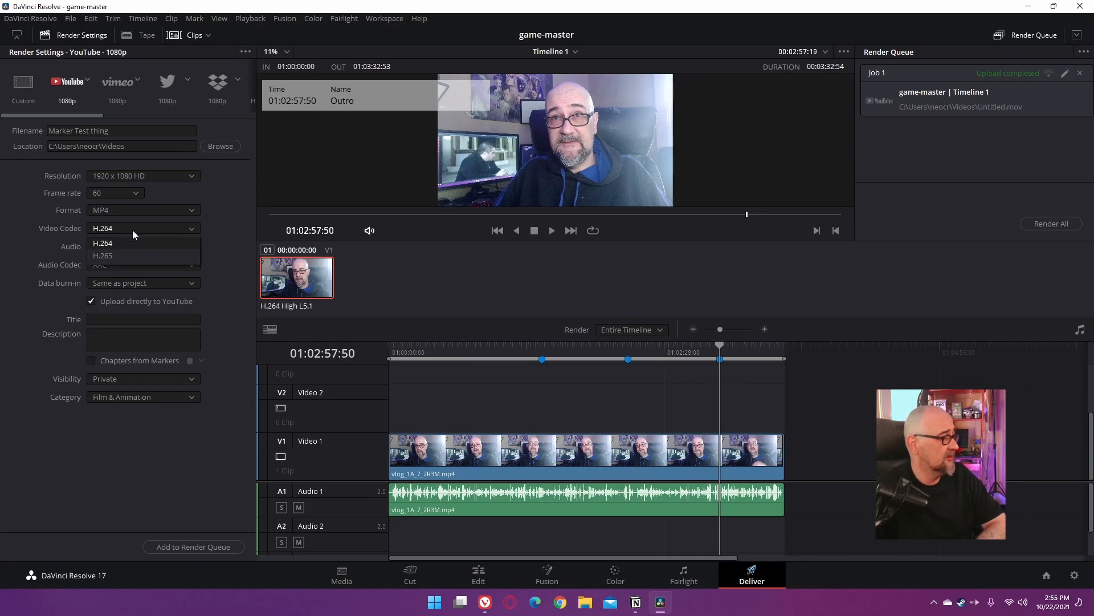
click(102, 255)
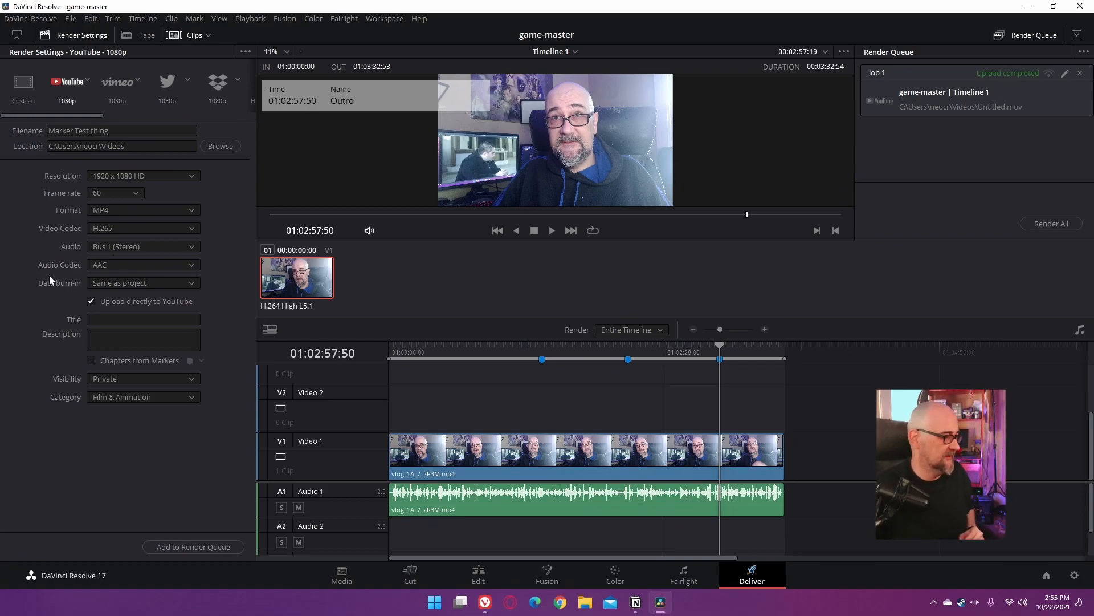
click(143, 319)
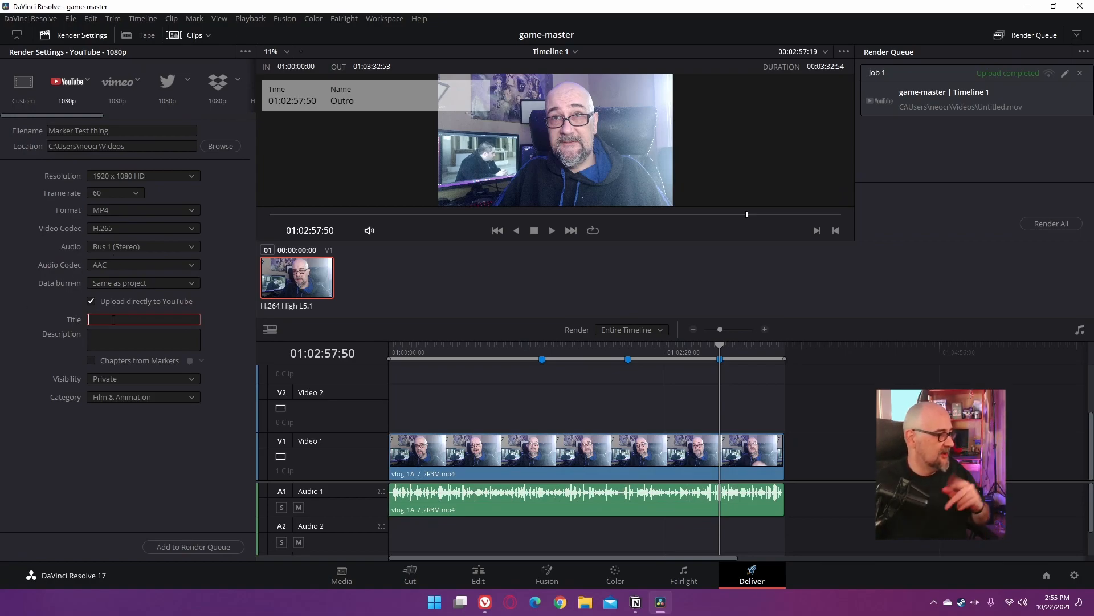
Step: Title the YouTube upload 'Marker test footage'
text(M)
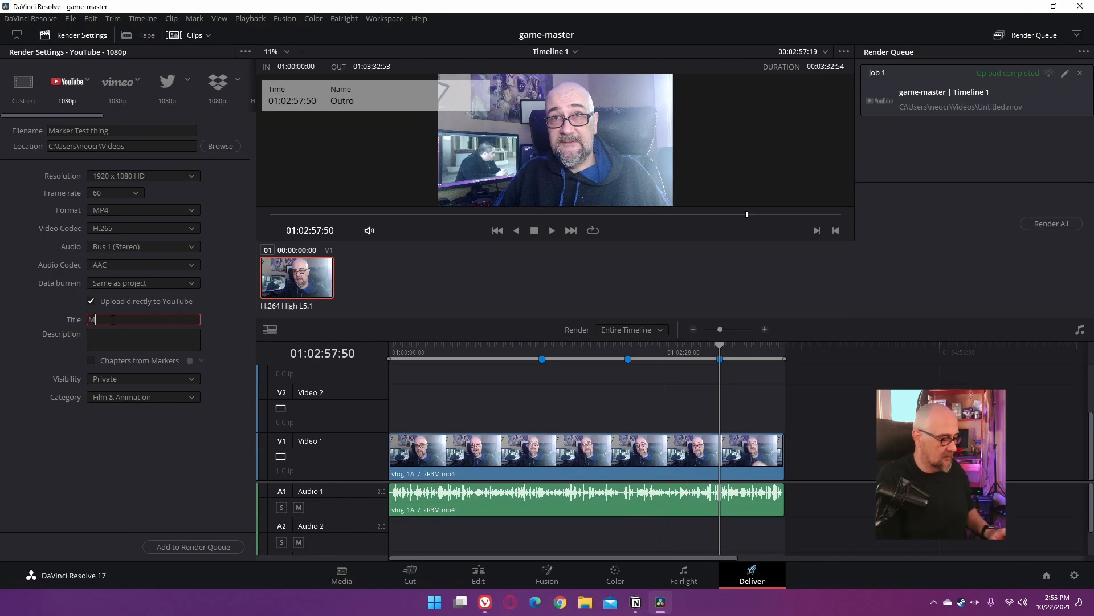
text(arker test)
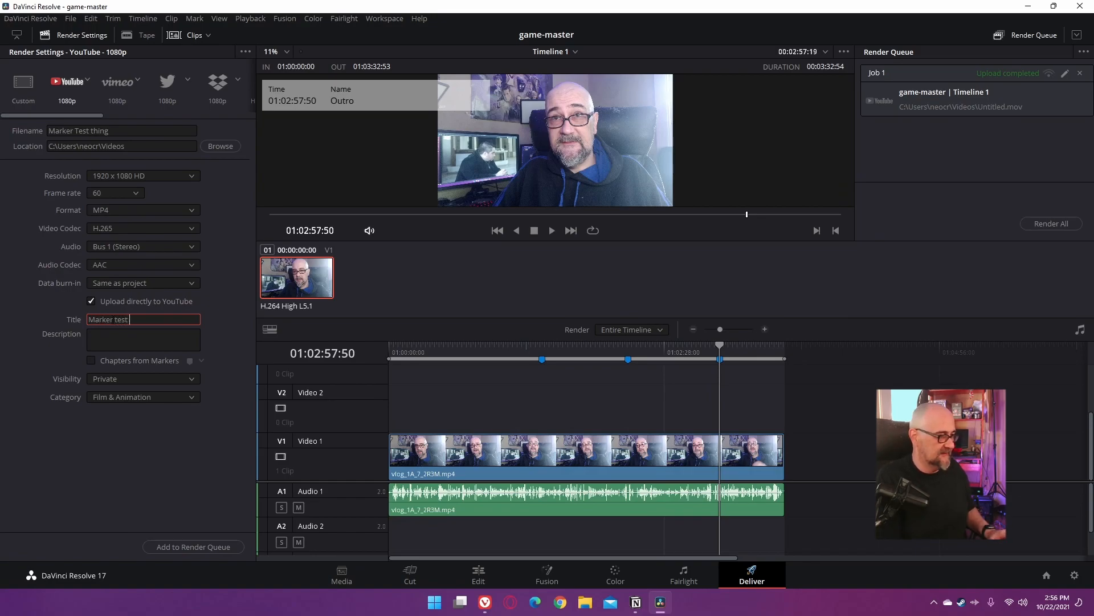
text(footage)
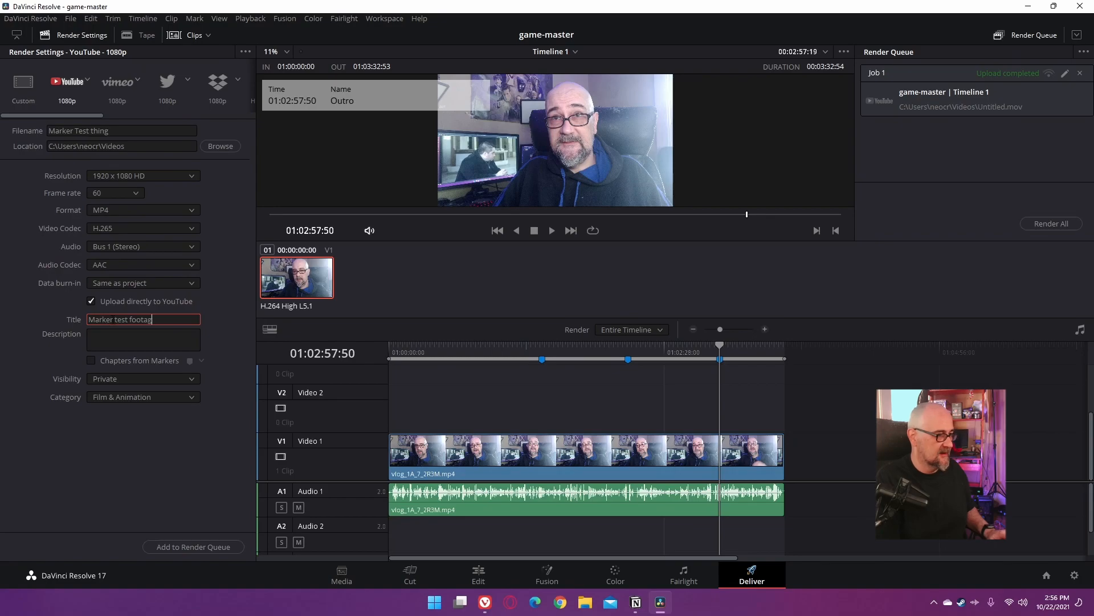
Step: Add the description 'just test nothing more then a test' and enable chapters from blue markers
click(143, 340)
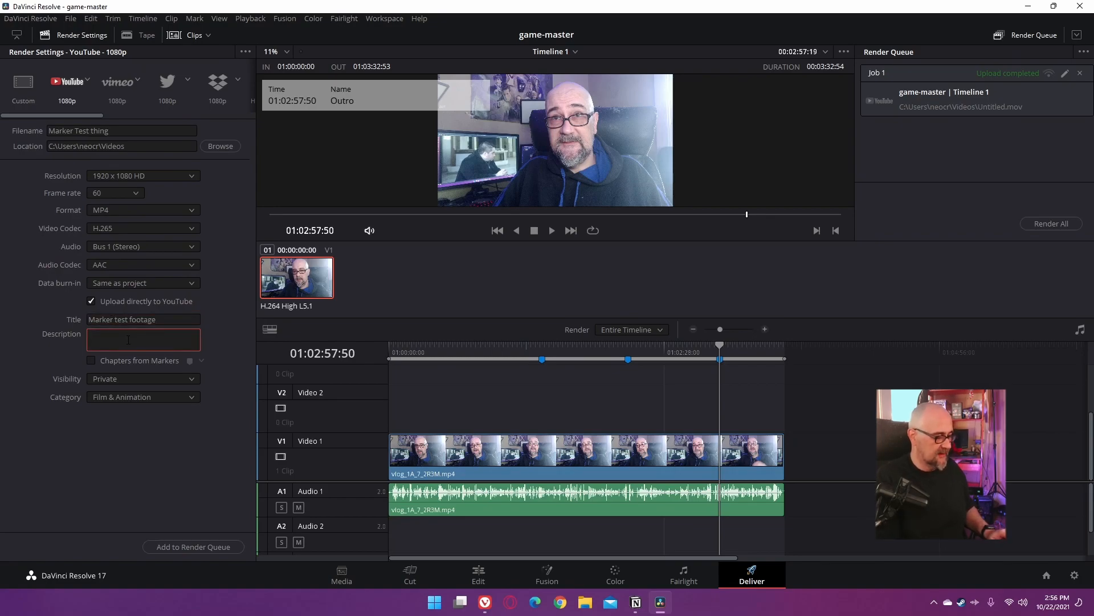
text(just test)
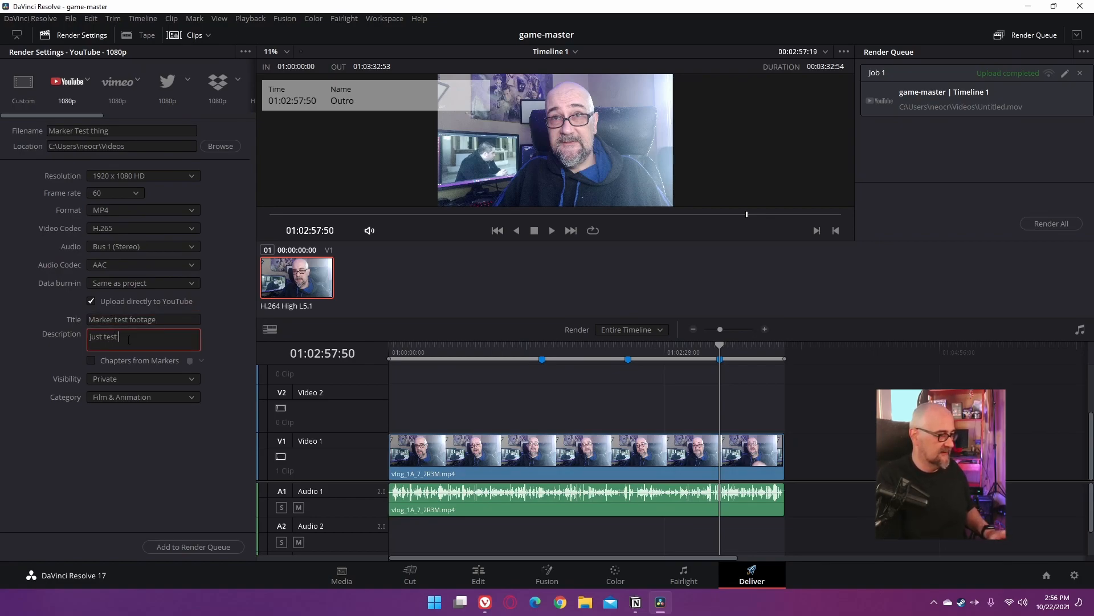
text(nothing more then a)
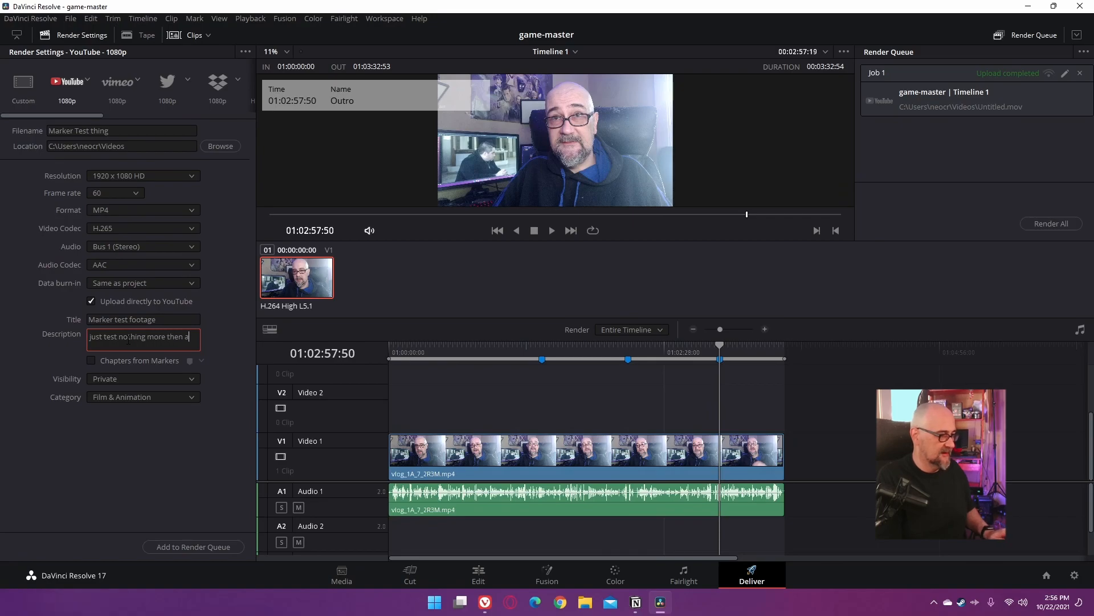
text(test)
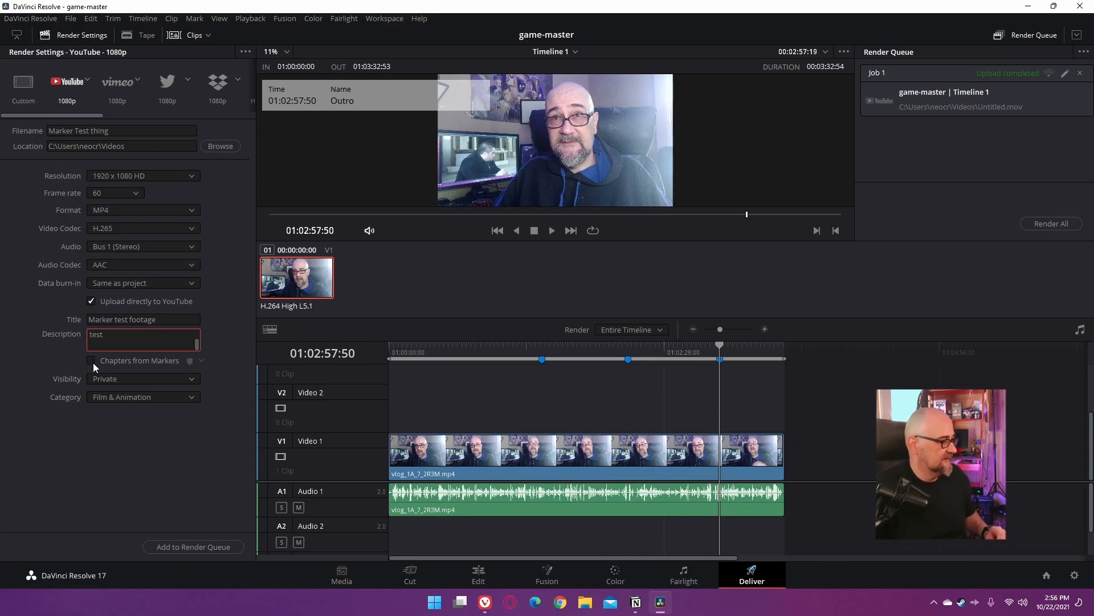
click(90, 360)
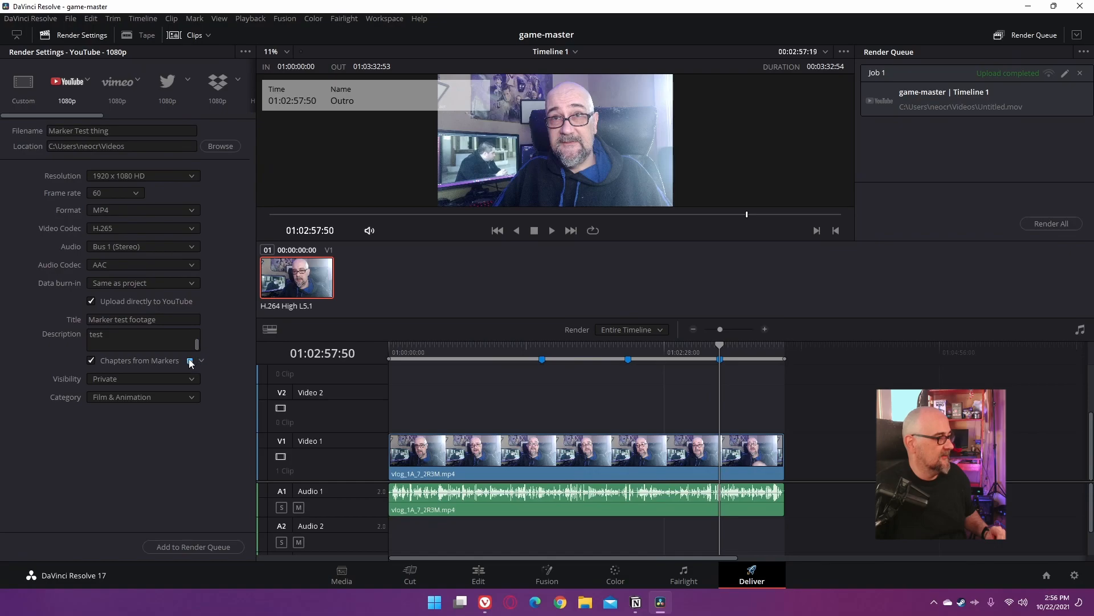
mouse_move(200, 361)
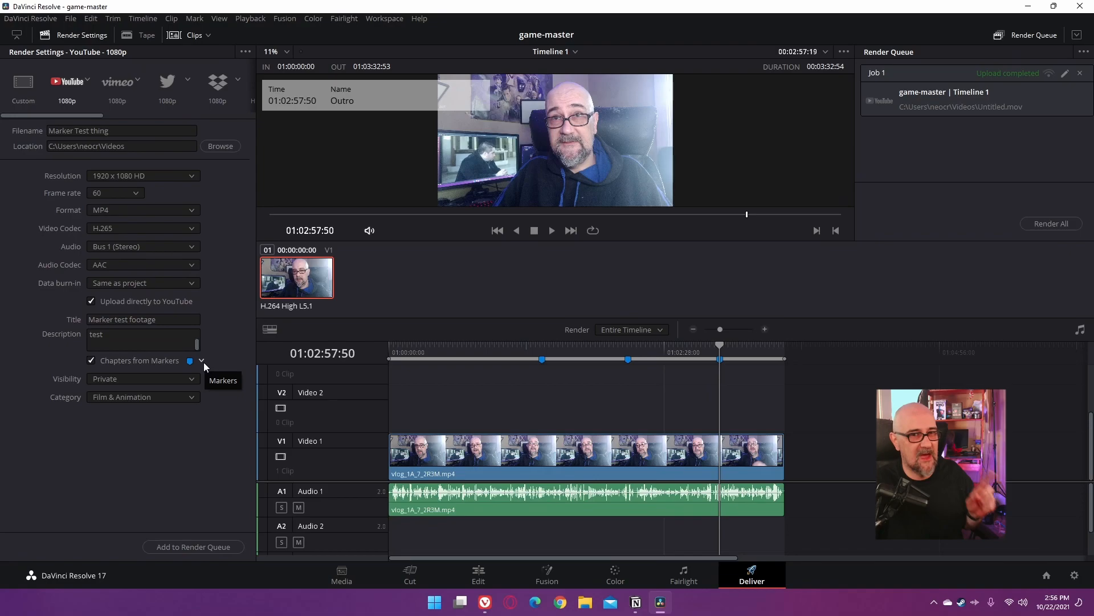
click(190, 360)
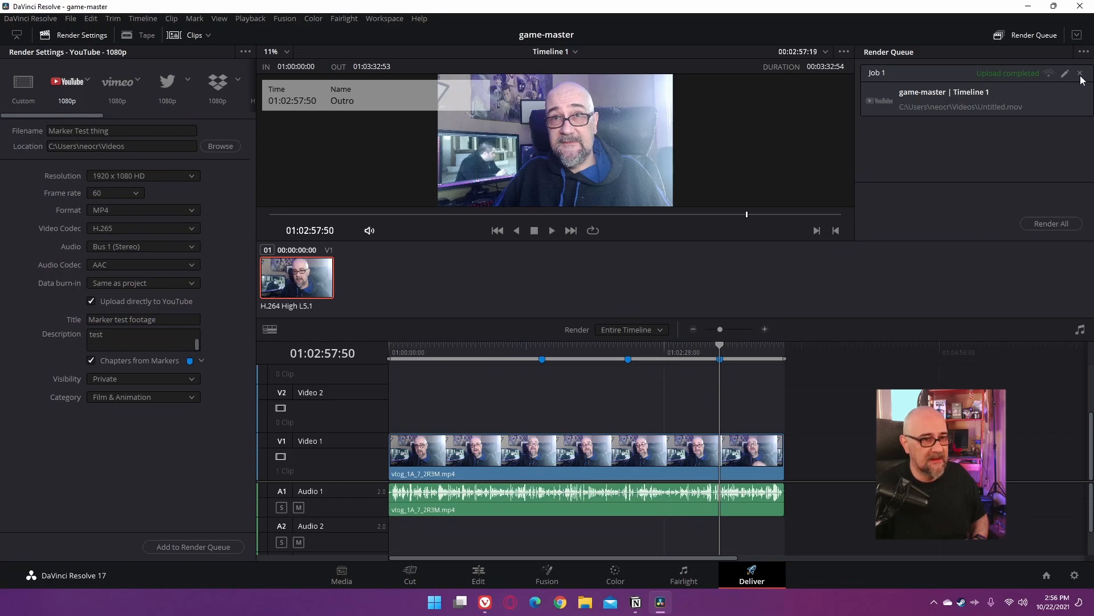
Step: Delete the old completed job from the Render Queue
click(1080, 73)
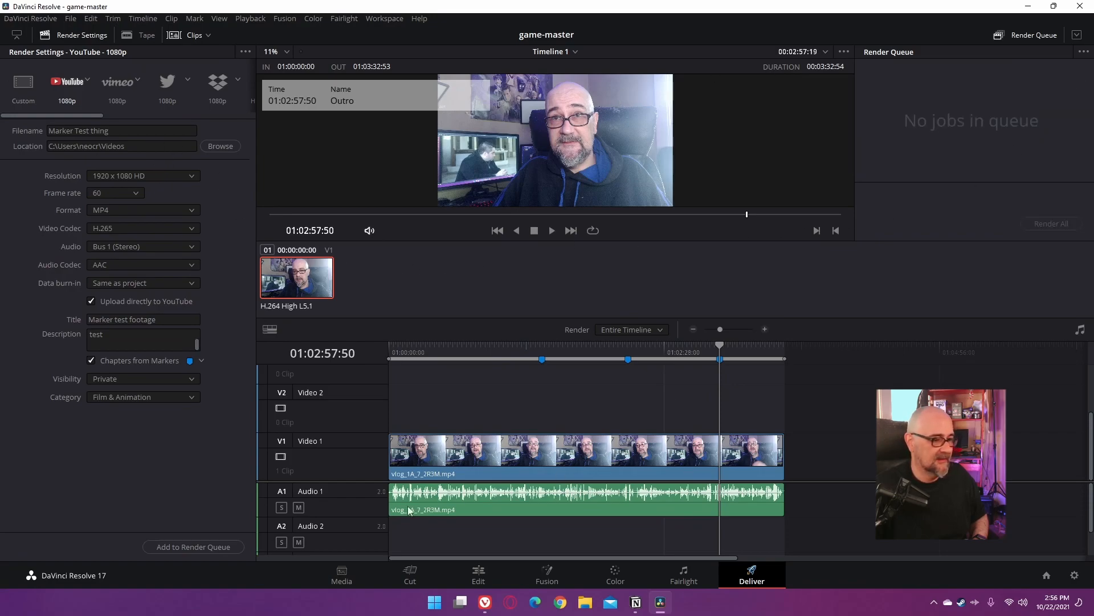
click(193, 547)
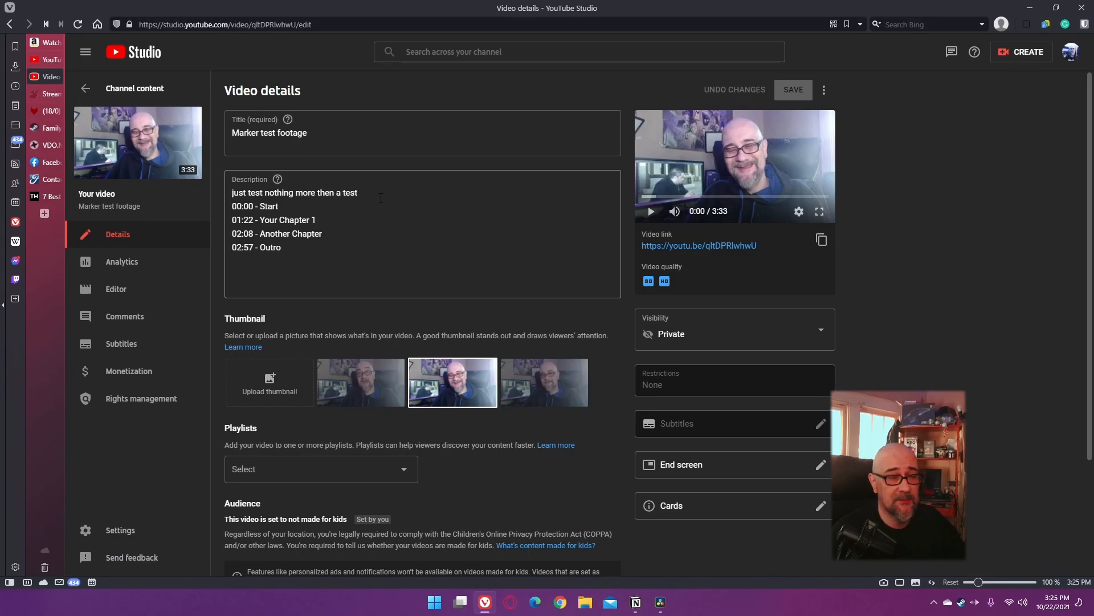
Step: Highlight the chapter timestamp lines in the video's Description box
drag(233, 219, 275, 249)
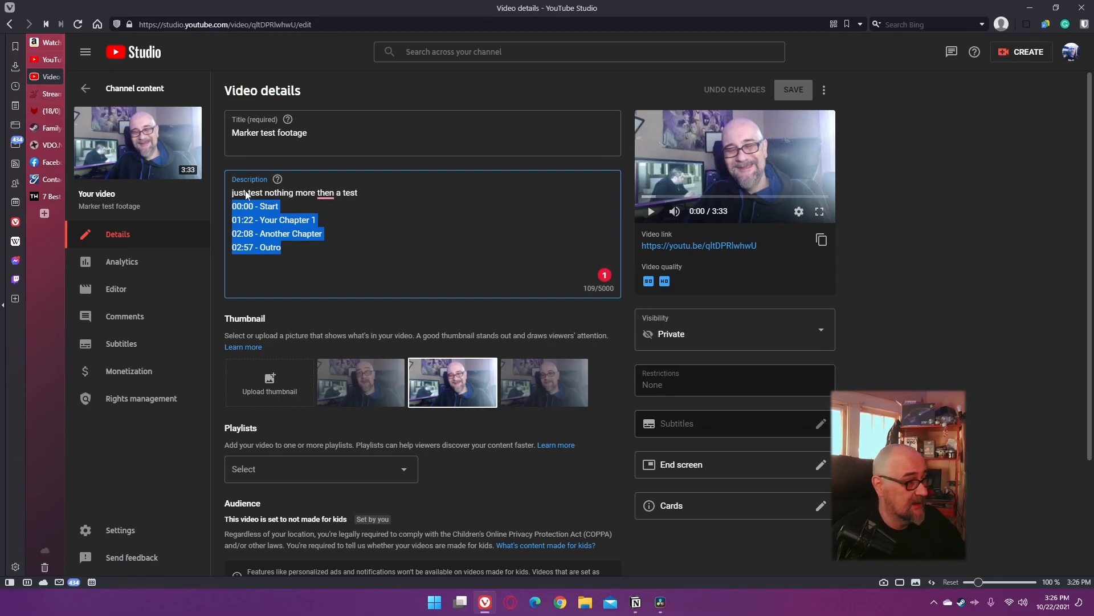
mouse_move(705, 251)
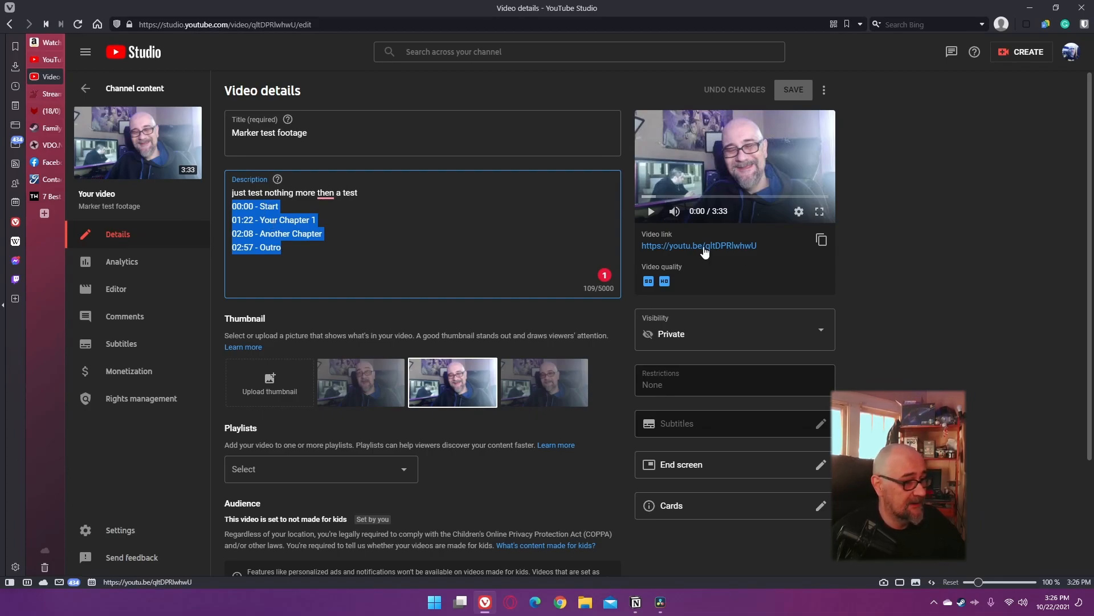
Step: Open the Marker test footage watch page and jump to the Another Chapter segment
click(699, 245)
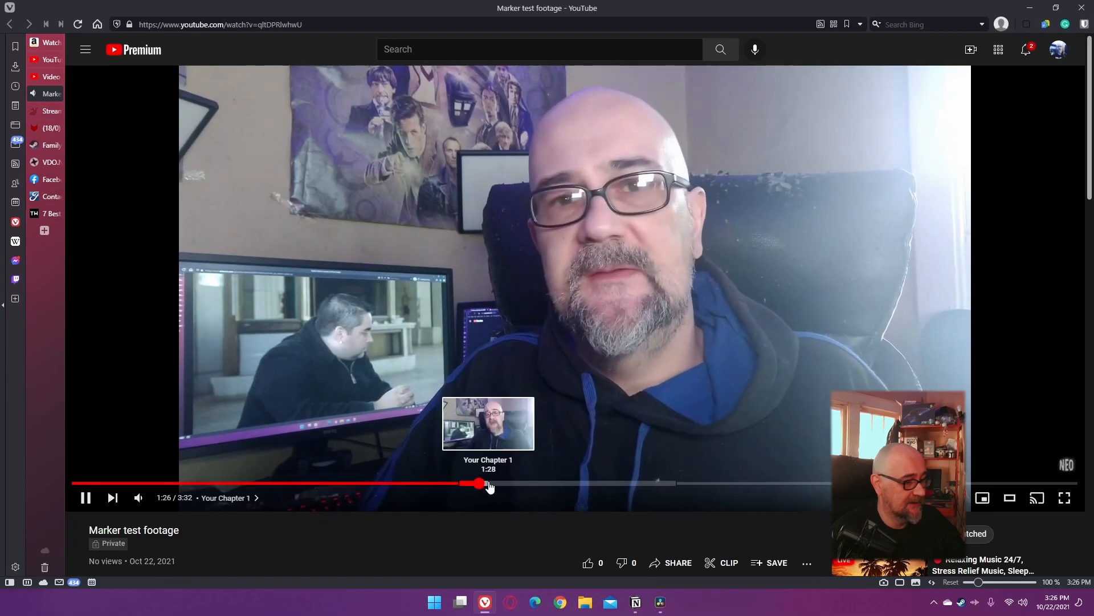
mouse_move(700, 483)
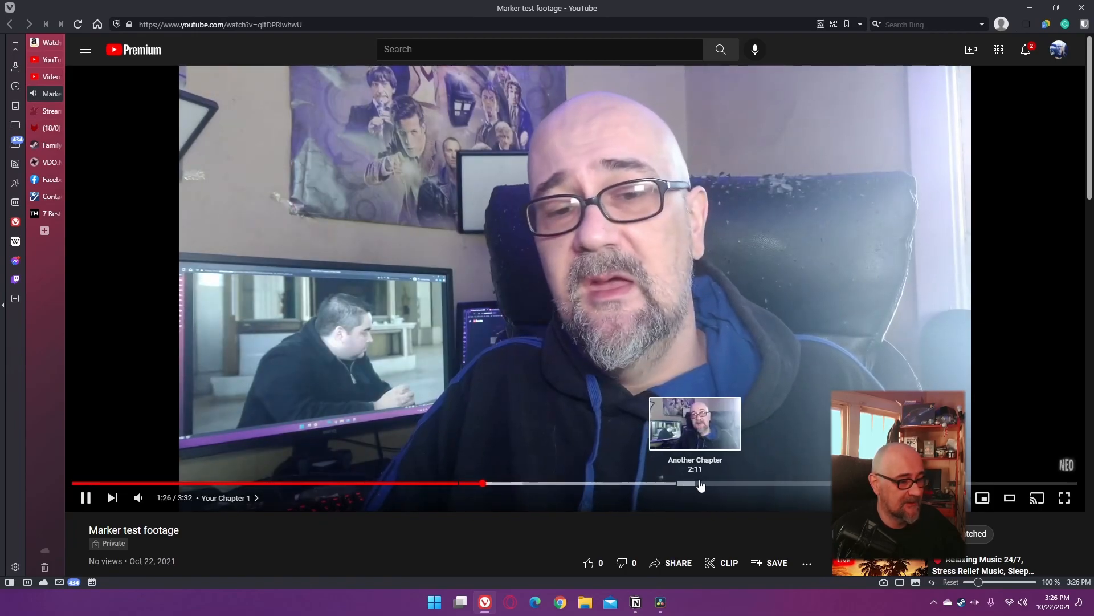
click(701, 483)
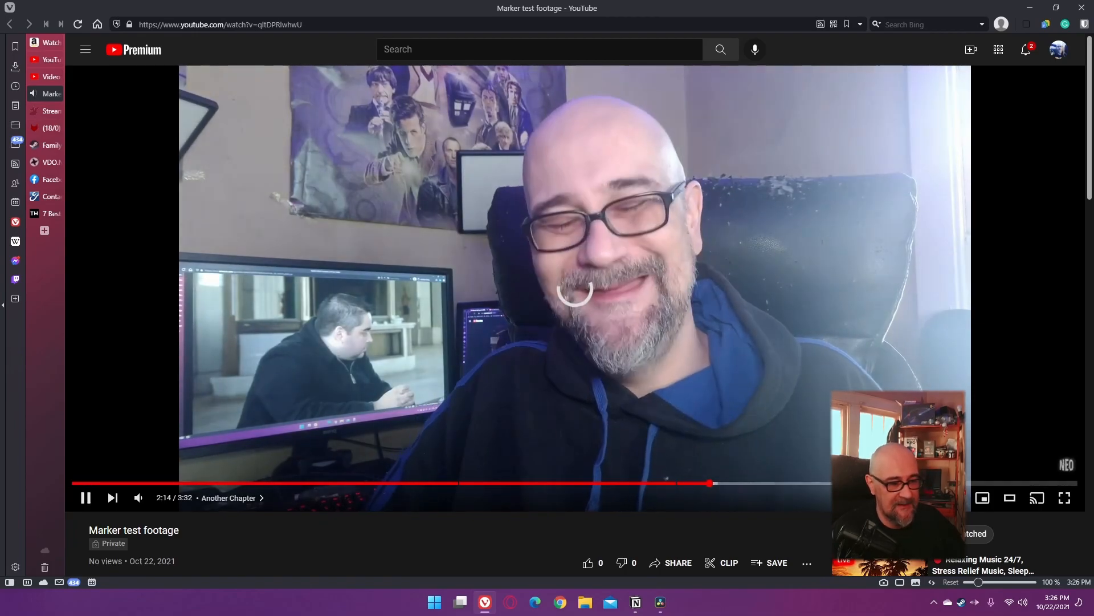